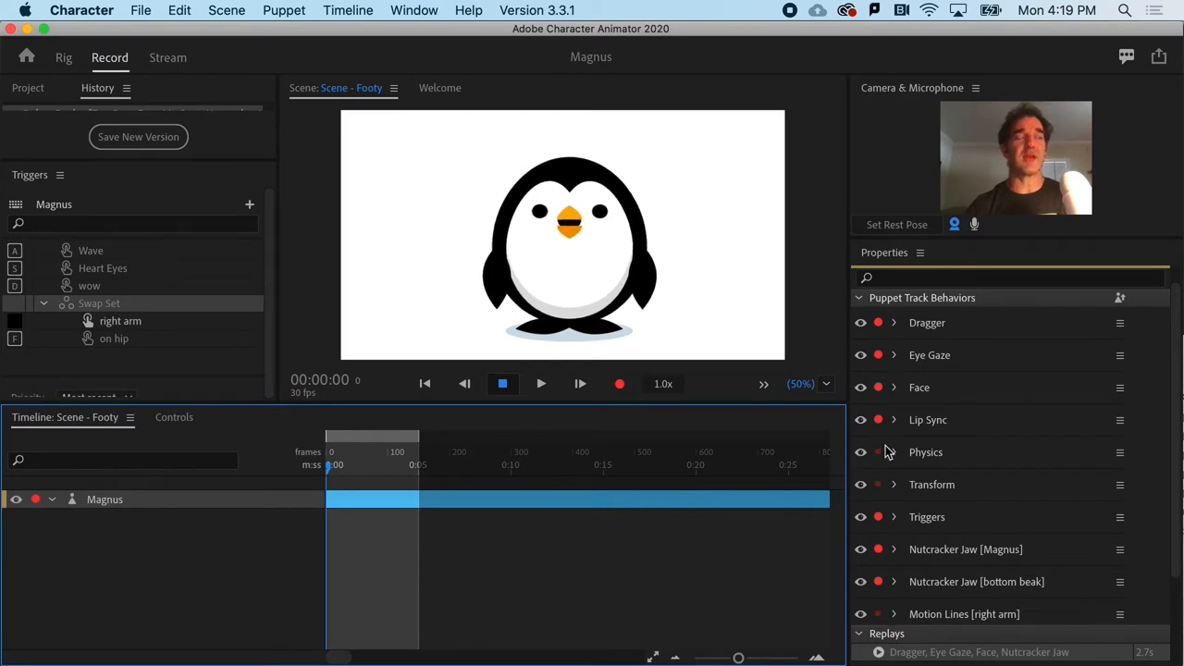
mouse_move(878, 588)
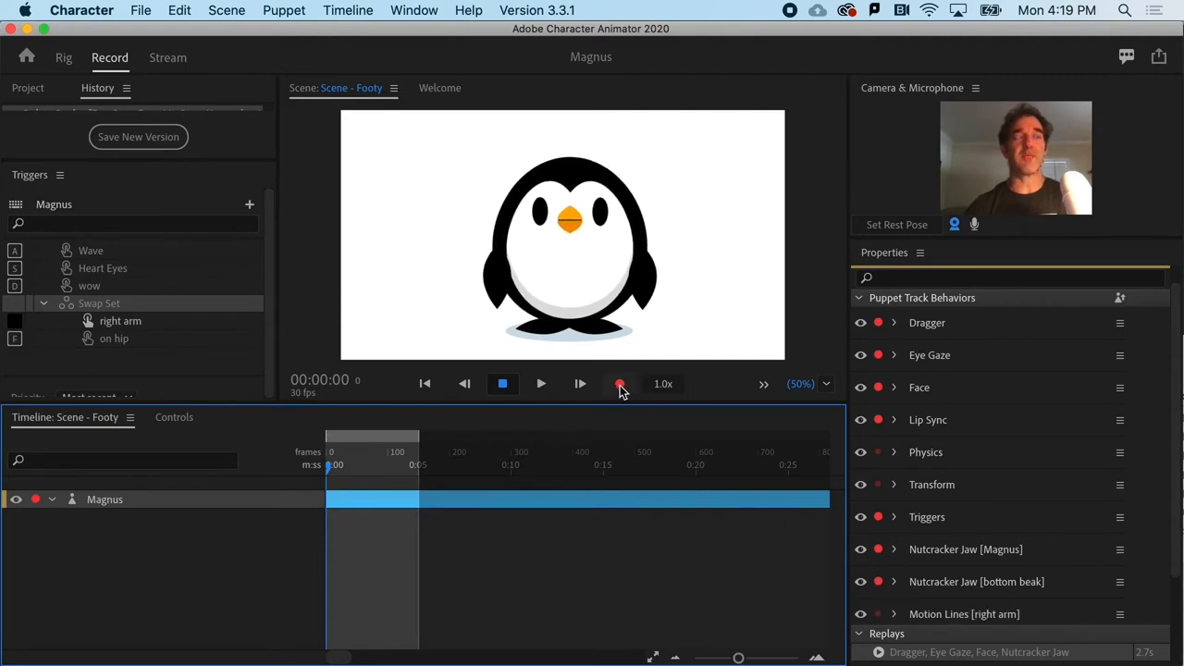
mouse_move(620, 384)
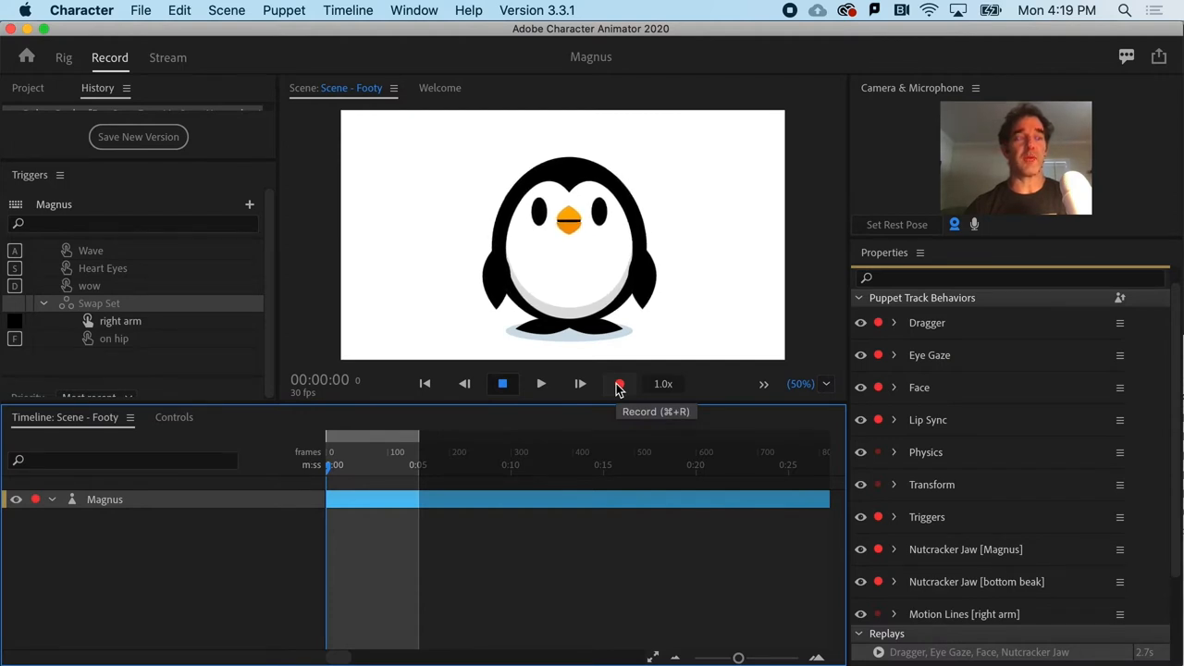
Record a roughly three-second take 2 of Magnus using the on hip trigger
click(619, 384)
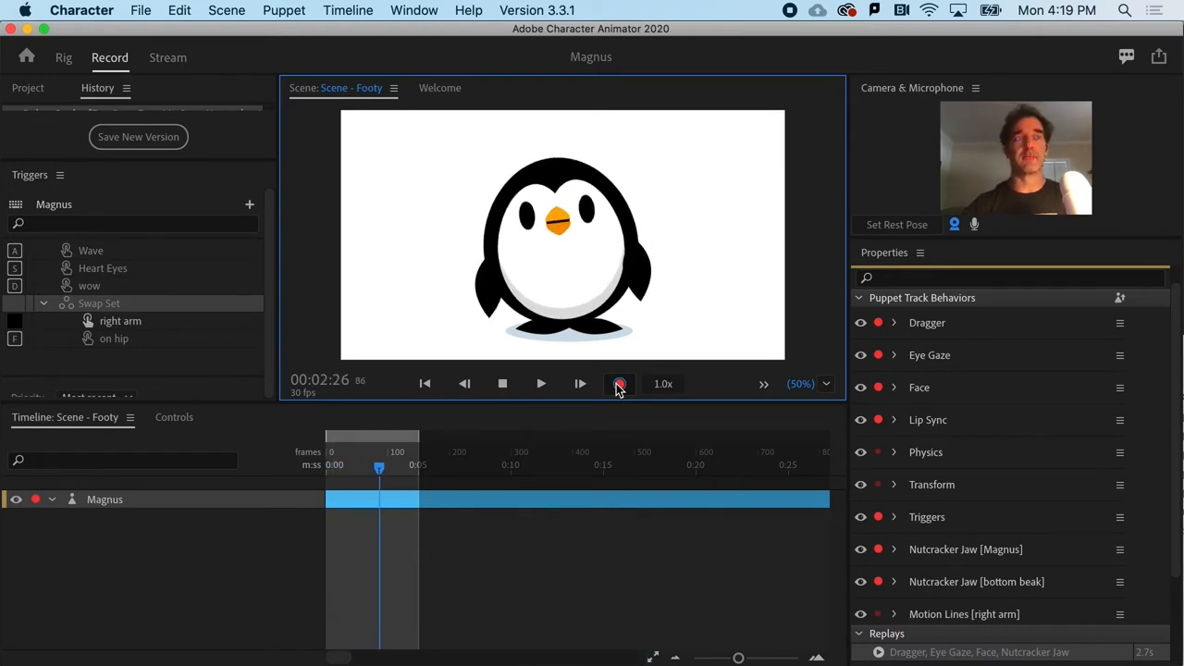
click(620, 384)
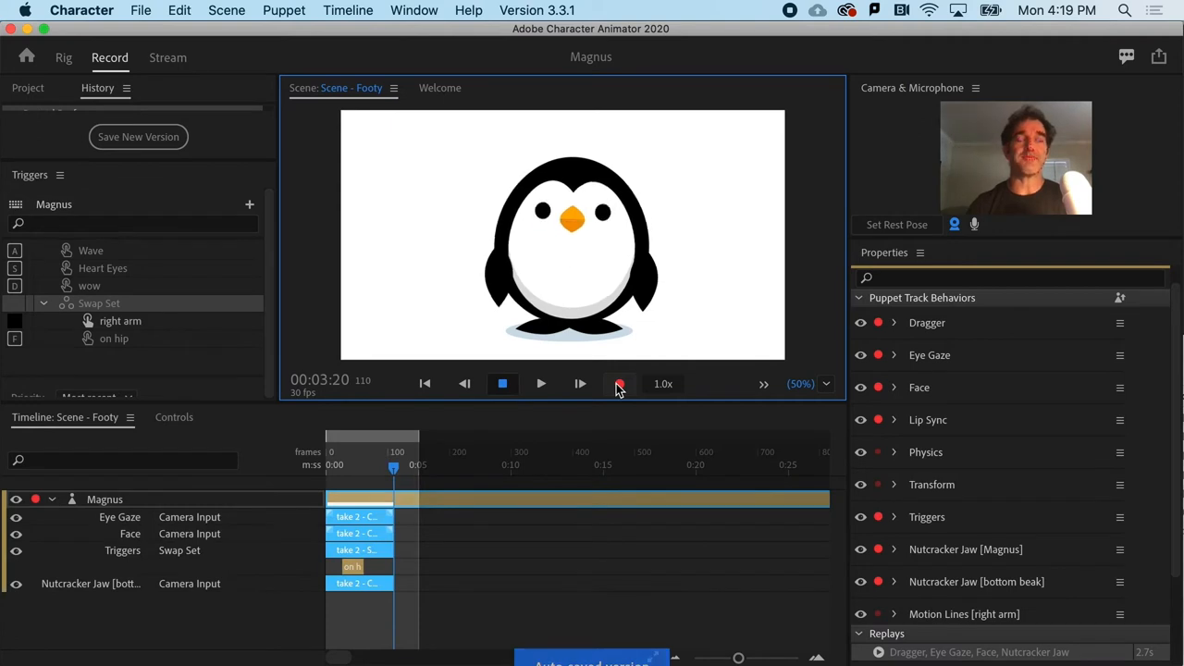
click(620, 383)
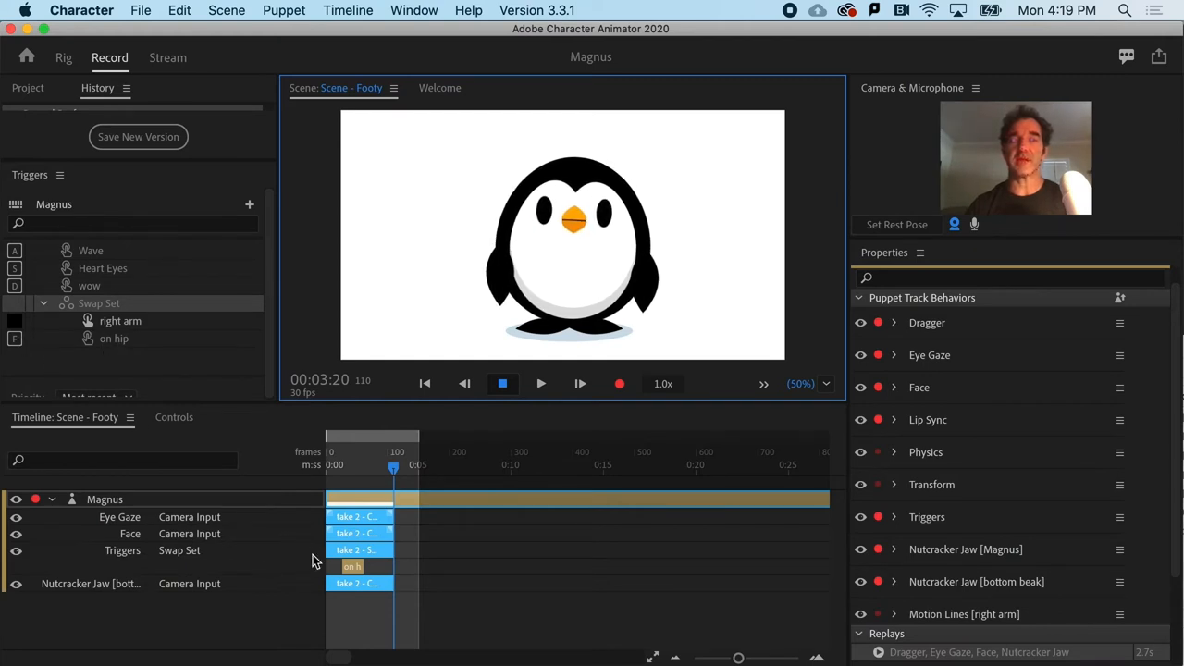
mouse_move(78, 587)
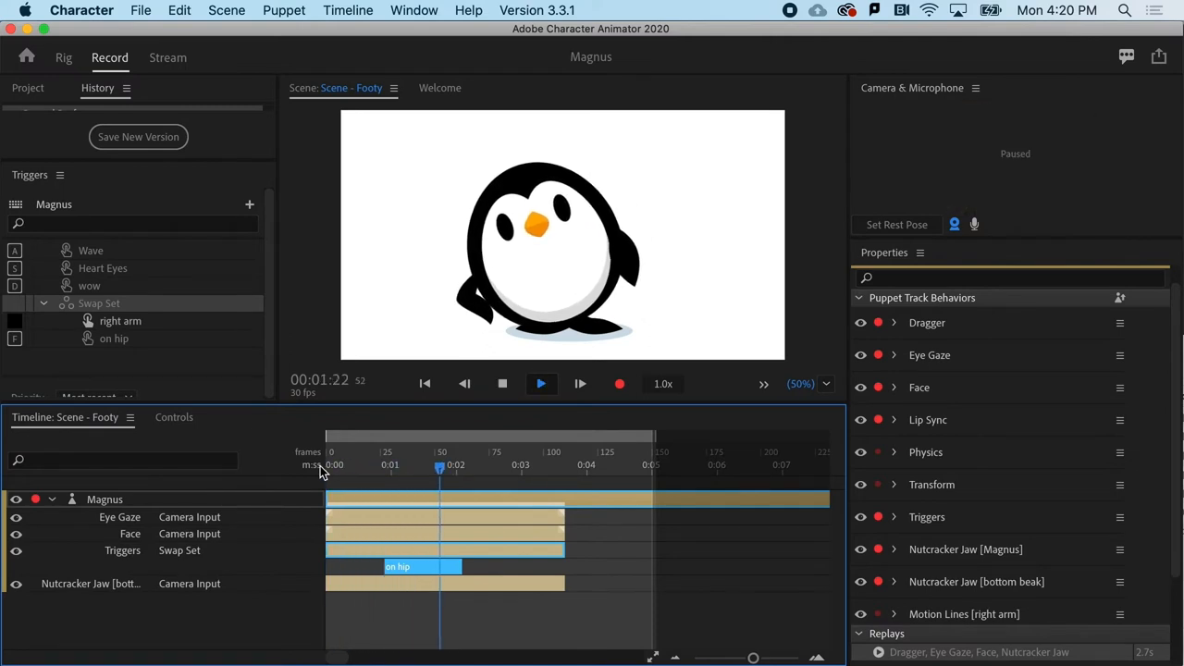
Extend the on hip trigger bar to about frame 88 and replay to check timing
click(540, 383)
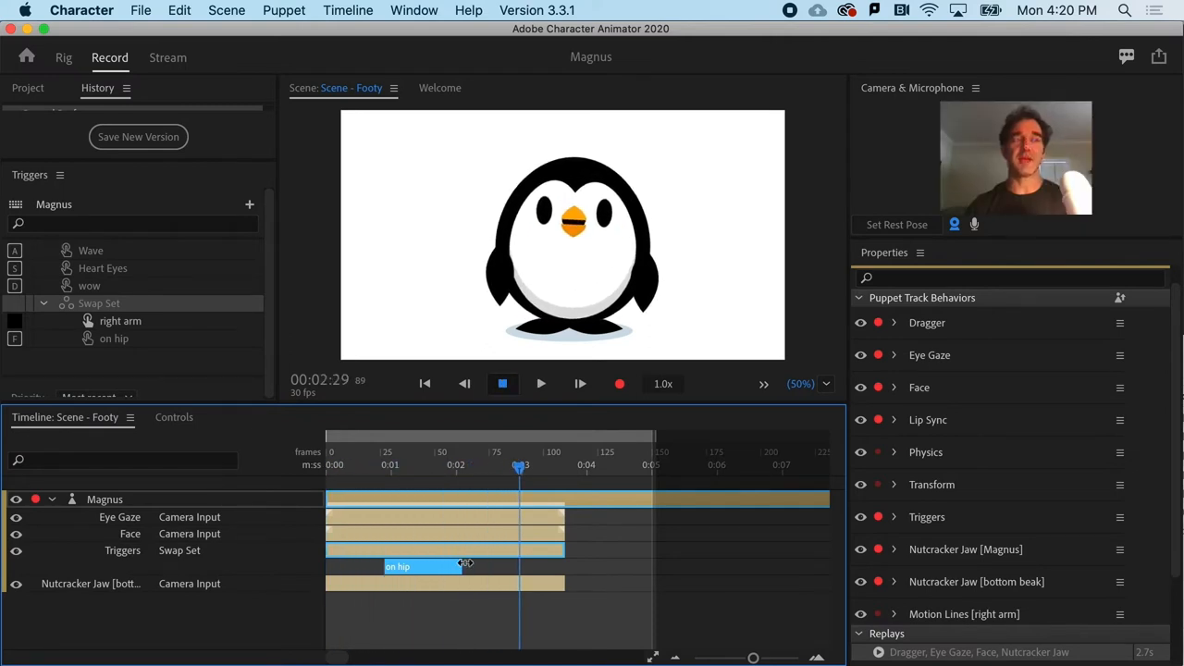
drag(467, 565, 514, 565)
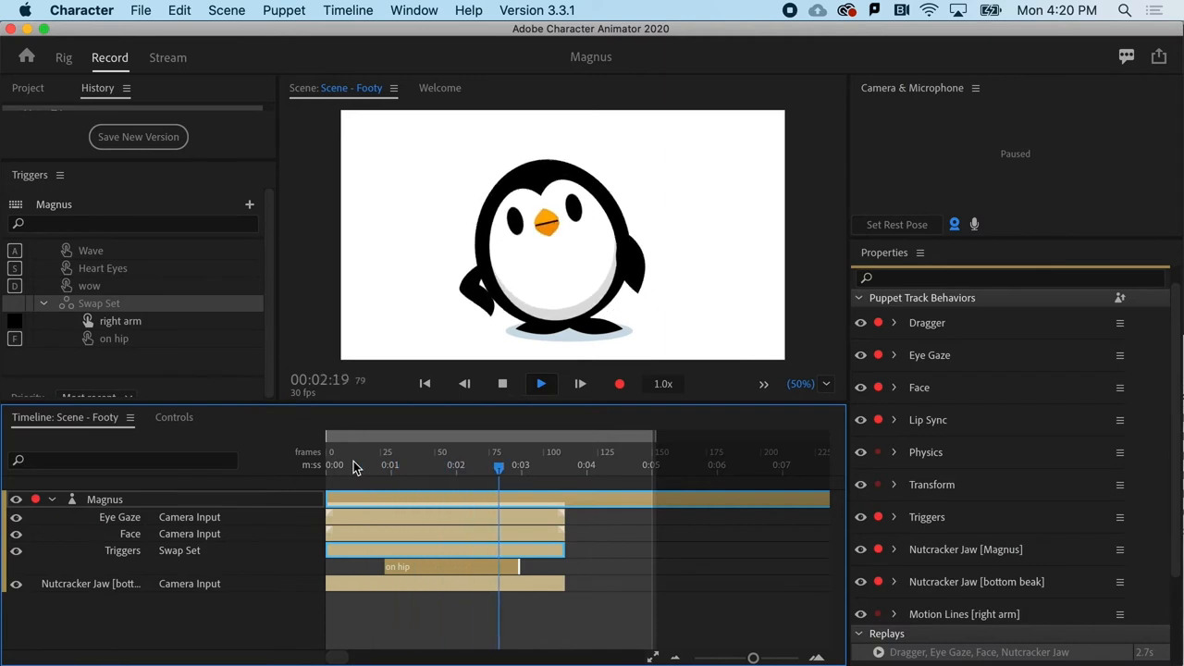
click(540, 383)
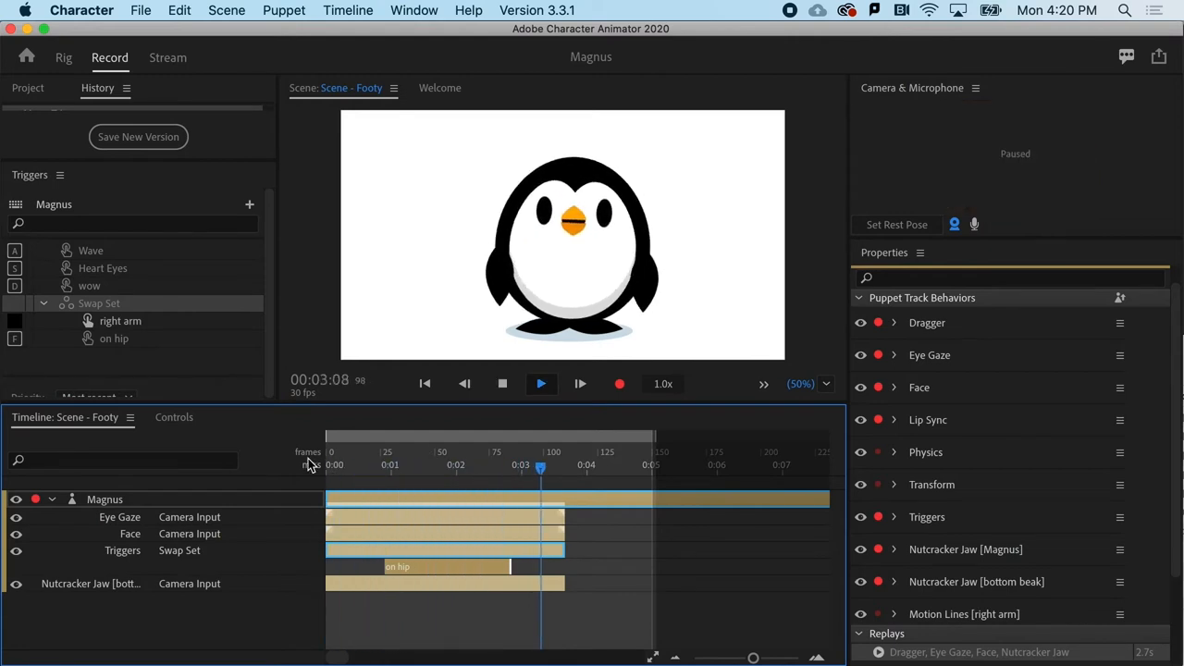
click(541, 383)
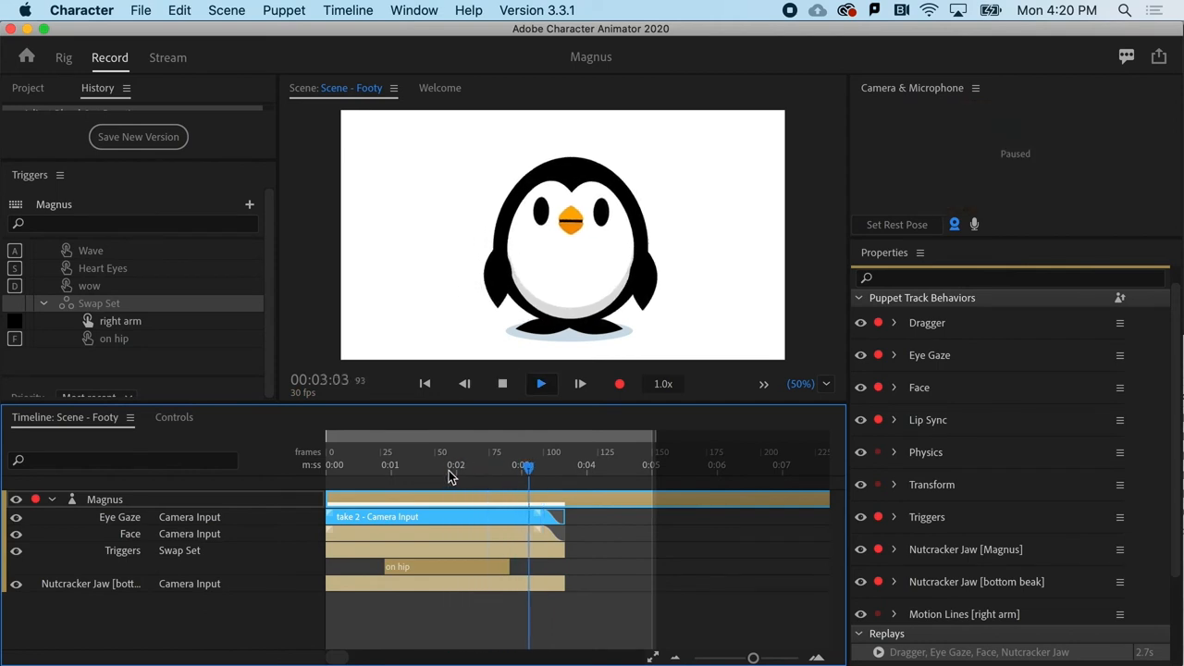
Play back the scene to check the blended Eye Gaze and Face endings
click(502, 383)
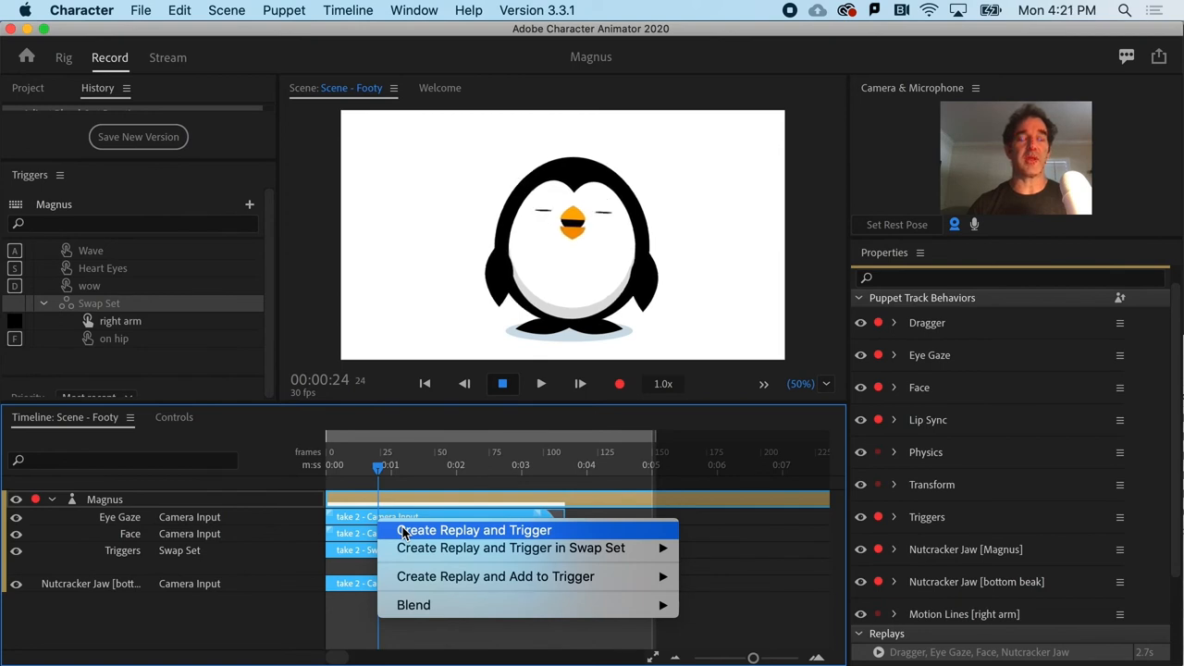
Create a replay trigger from the Eye Gaze, Face, Nutcracker Jaw and Triggers takes
click(475, 530)
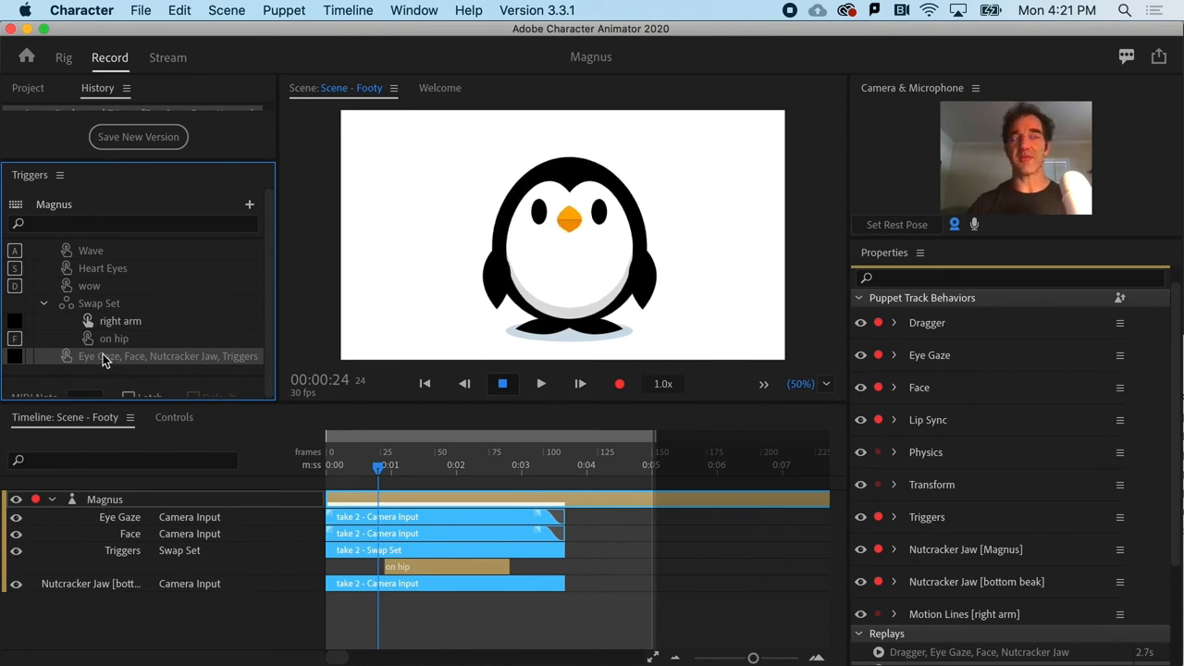
Rename the new replay trigger, typing 'hipitud' so far
click(167, 356)
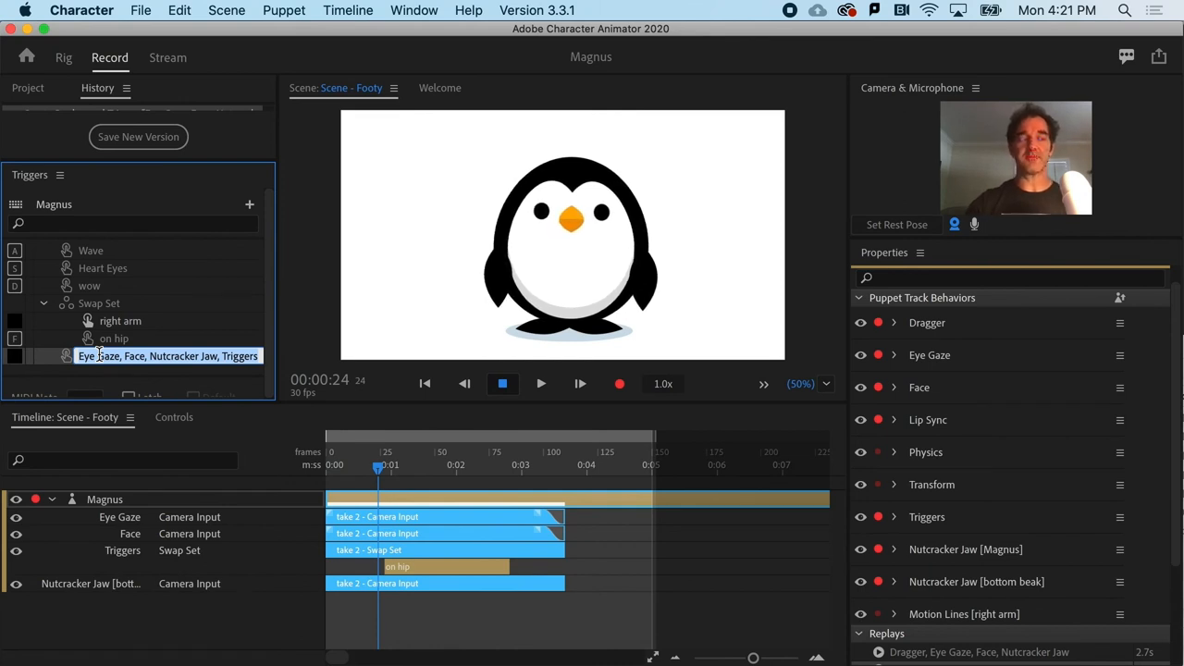
text(hipitud)
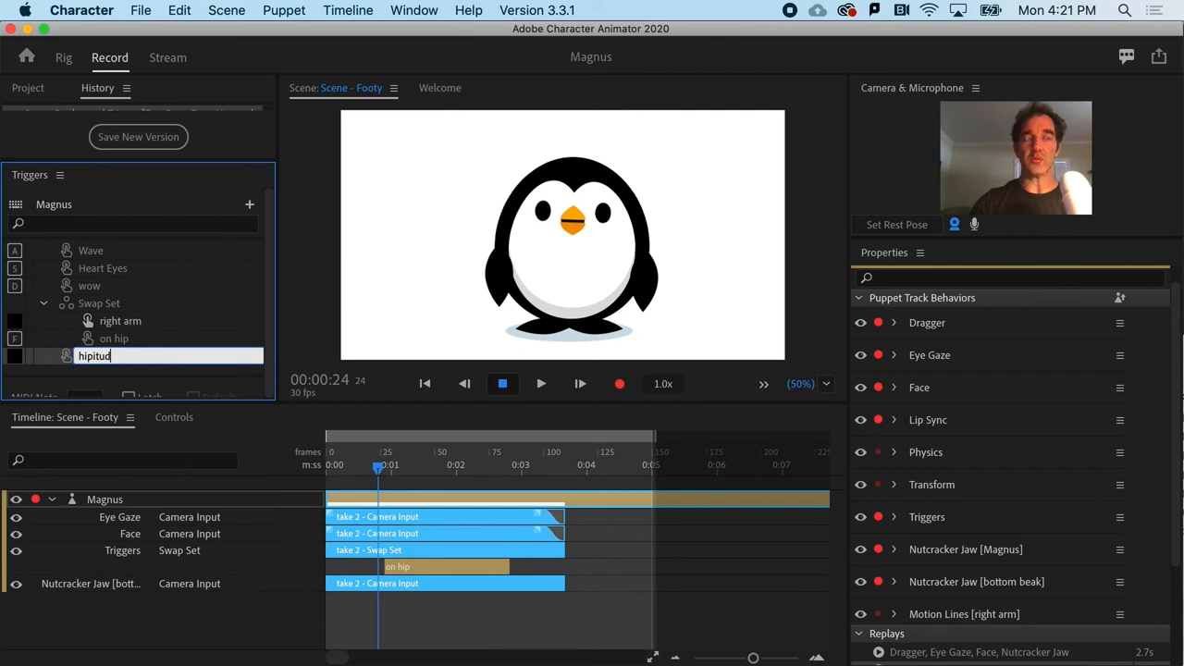